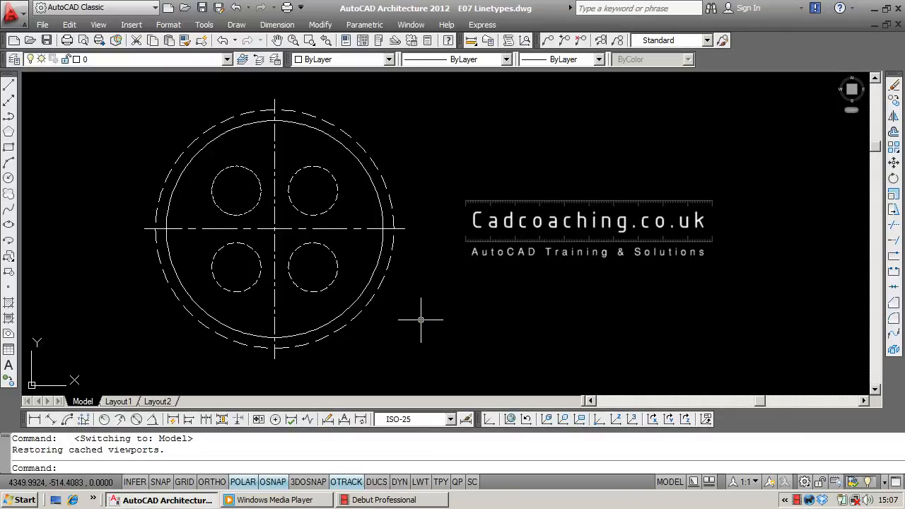
{"action": "mouse_move", "coordinate": [430, 320]}
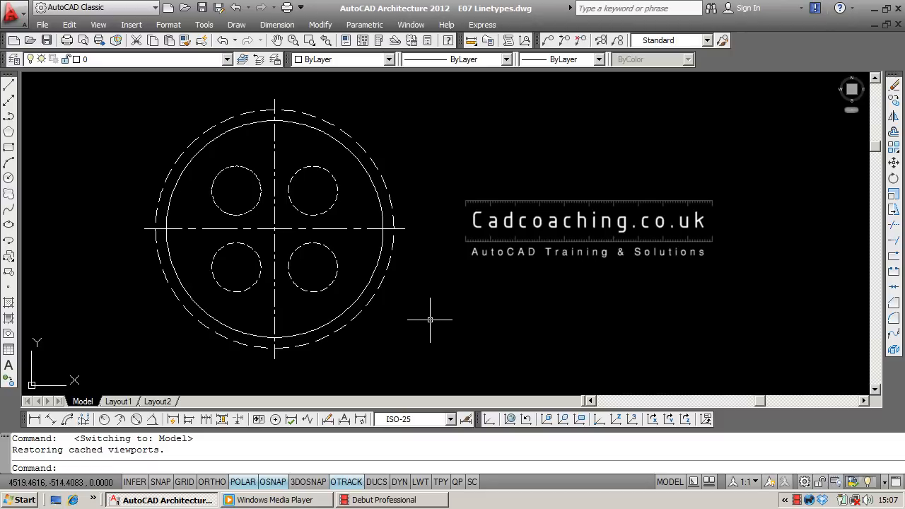
{"action": "mouse_move", "coordinate": [303, 320]}
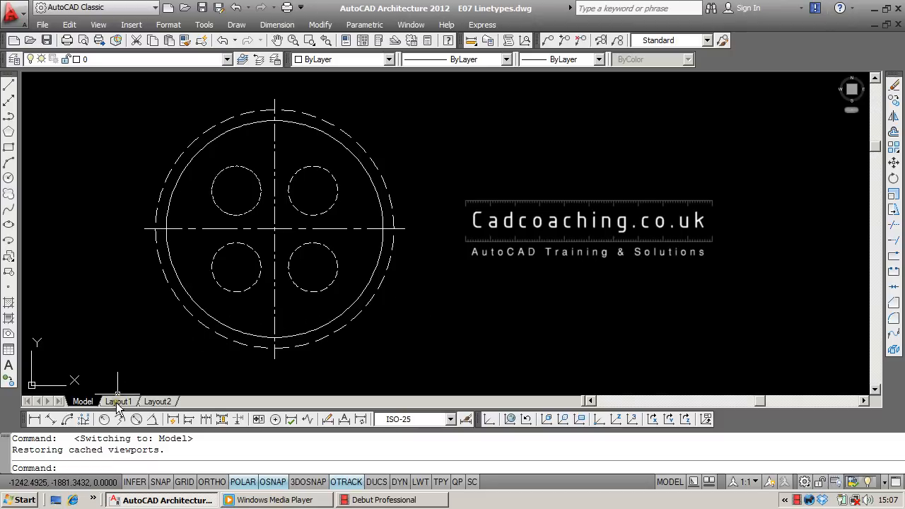
- Switch to the Layout1 paper-space sheet, where hidden and center lines look continuous
{"action": "left_click", "coordinate": [118, 401]}
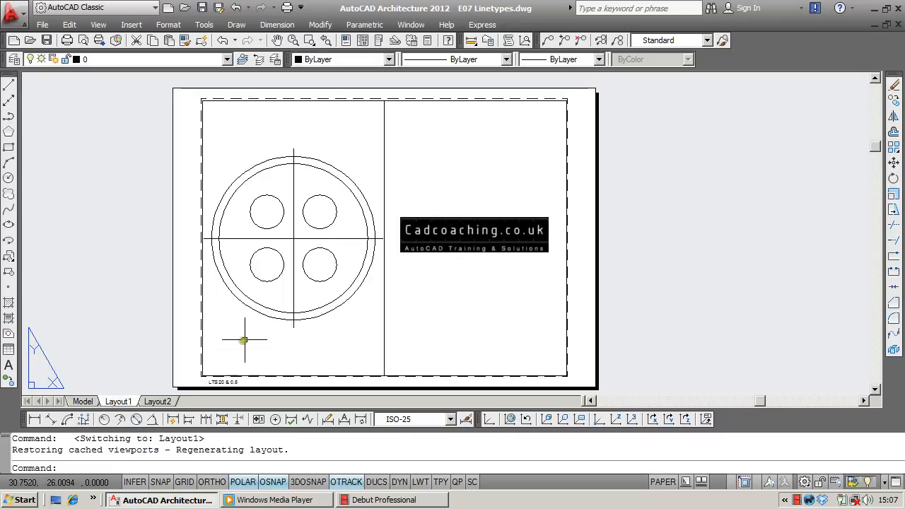
{"action": "mouse_move", "coordinate": [440, 333]}
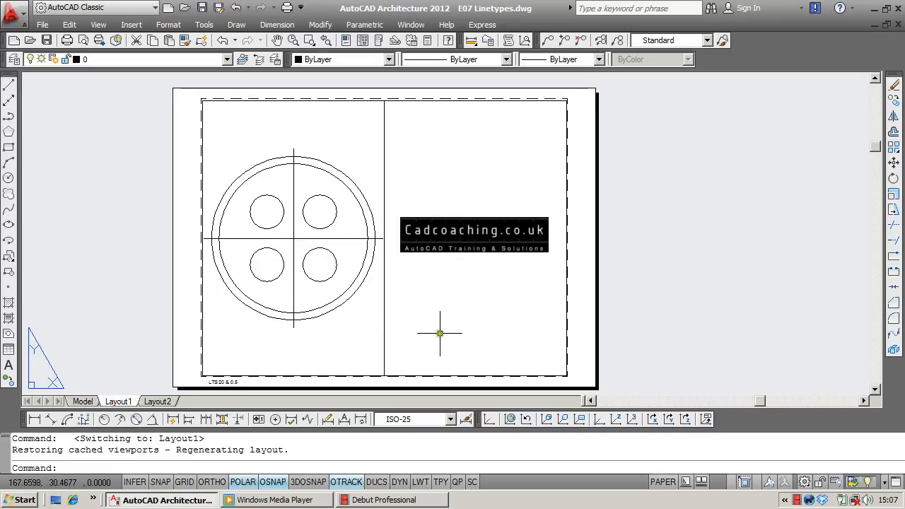
{"action": "mouse_move", "coordinate": [440, 333]}
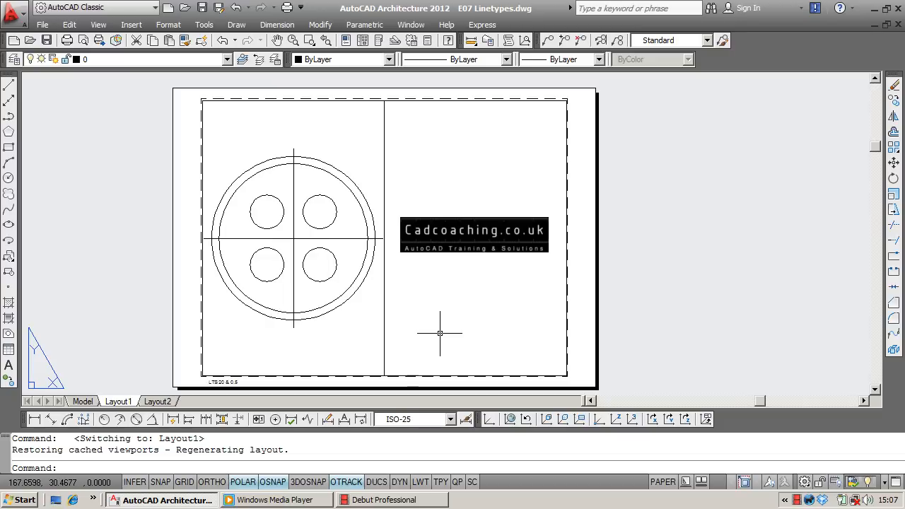
{"action": "mouse_move", "coordinate": [453, 321]}
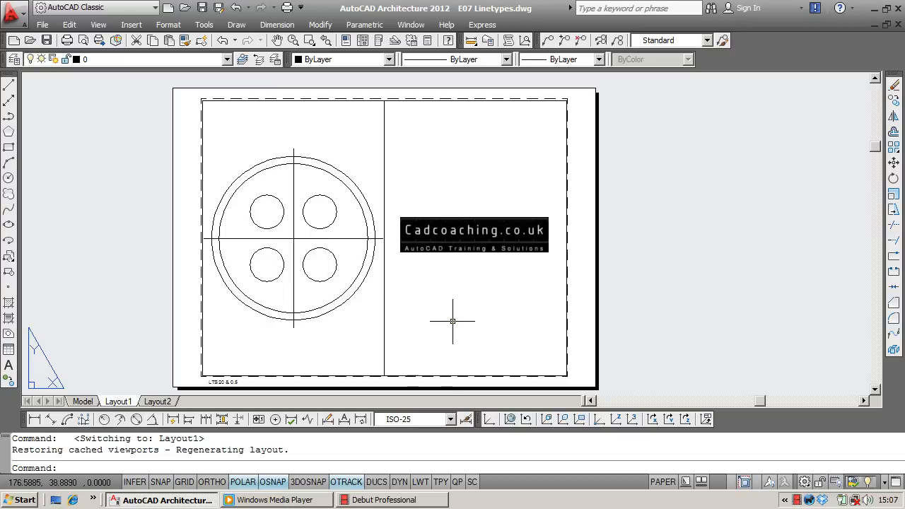
- Open the Linetype Manager with the LT command
{"action": "type", "text": "LT"}
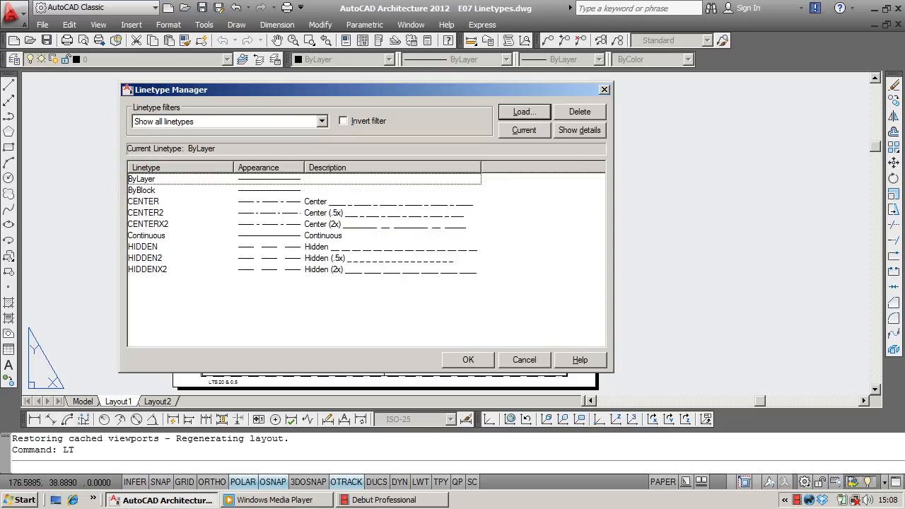
{"action": "mouse_move", "coordinate": [552, 246]}
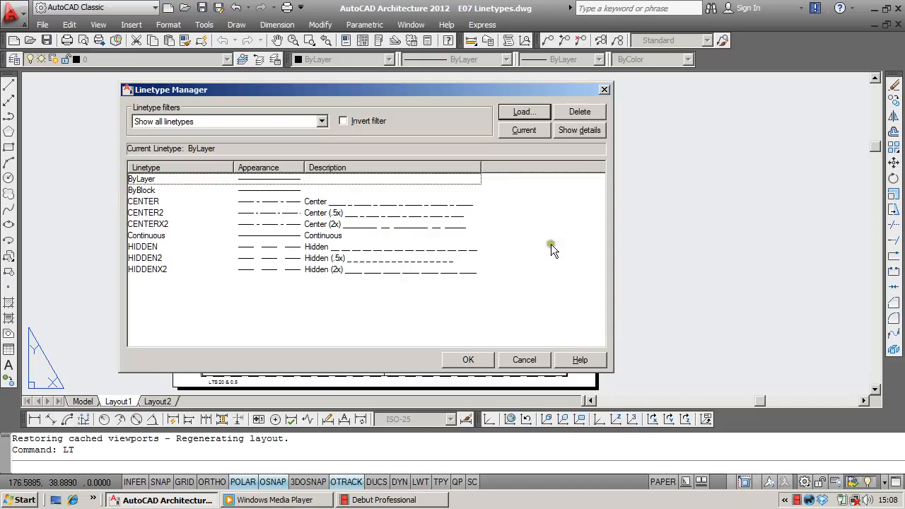
{"action": "mouse_move", "coordinate": [573, 238]}
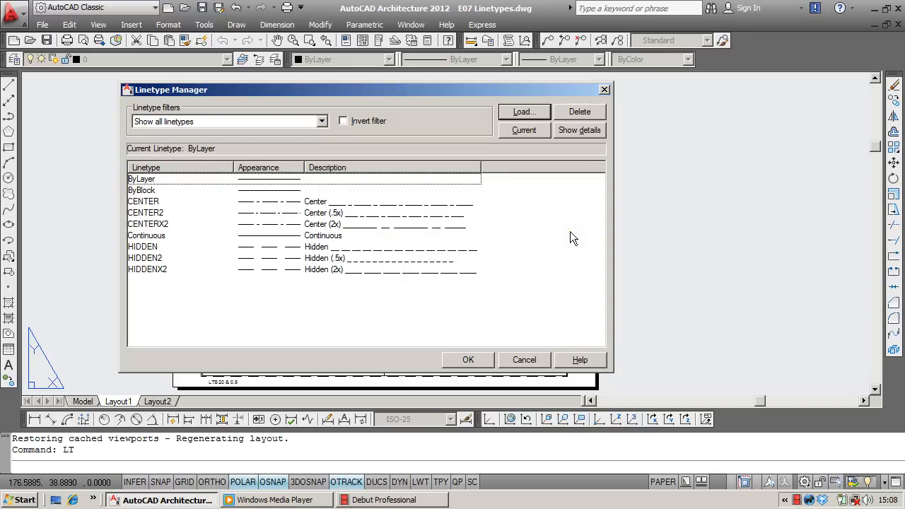
{"action": "mouse_move", "coordinate": [573, 134]}
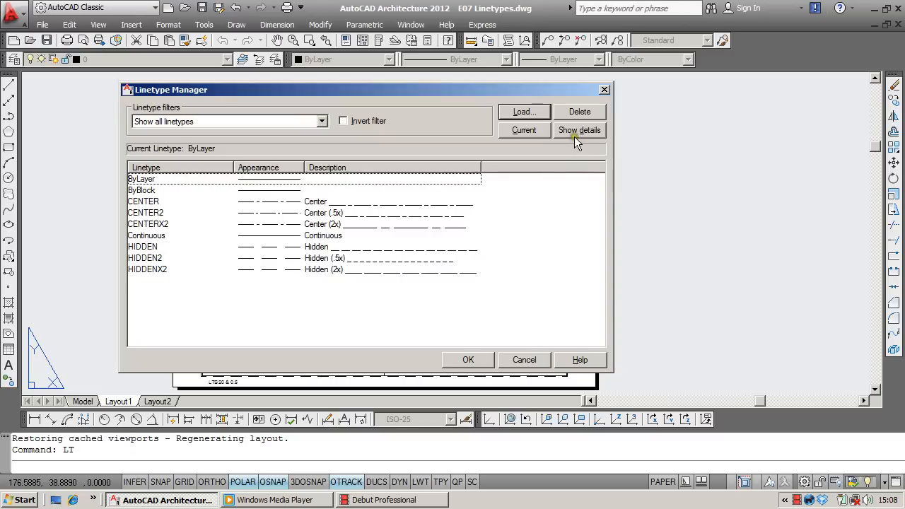
- Show linetype details, revealing global scale factor 20 and paper-space scaling enabled
{"action": "left_click", "coordinate": [579, 130]}
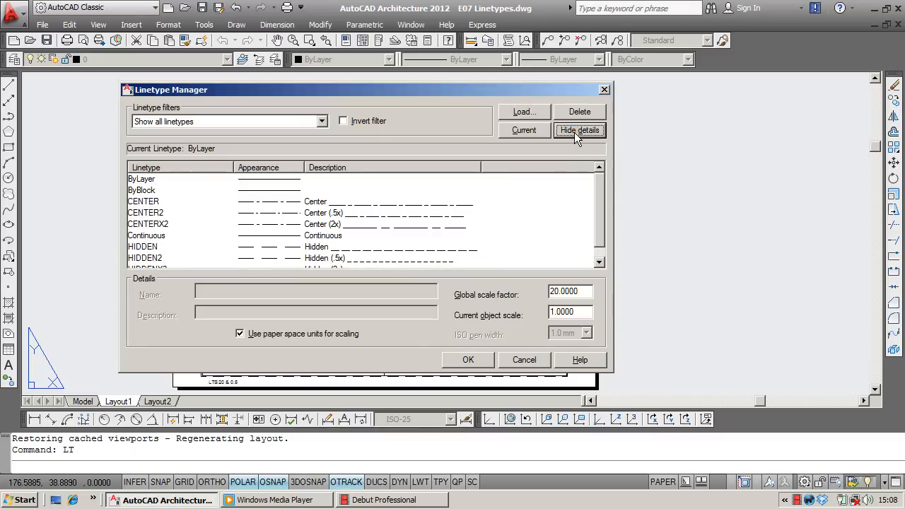
{"action": "mouse_move", "coordinate": [488, 300]}
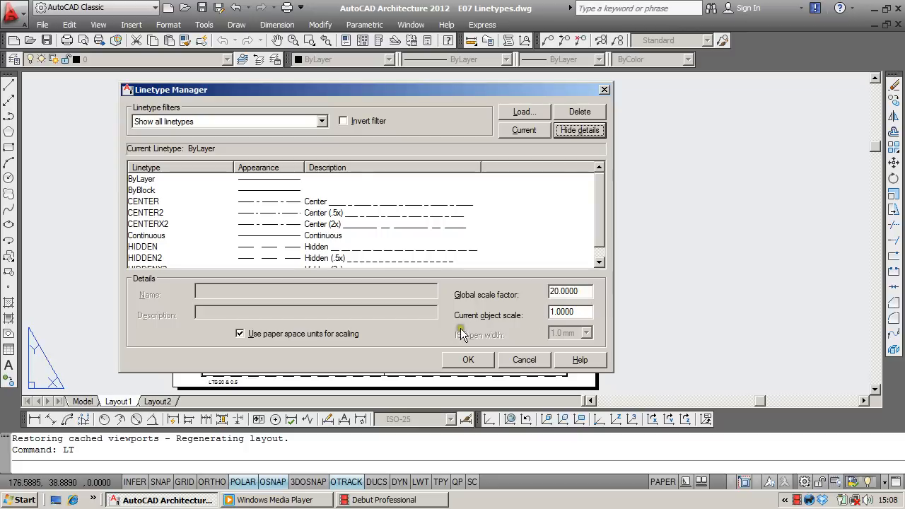
{"action": "mouse_move", "coordinate": [244, 347]}
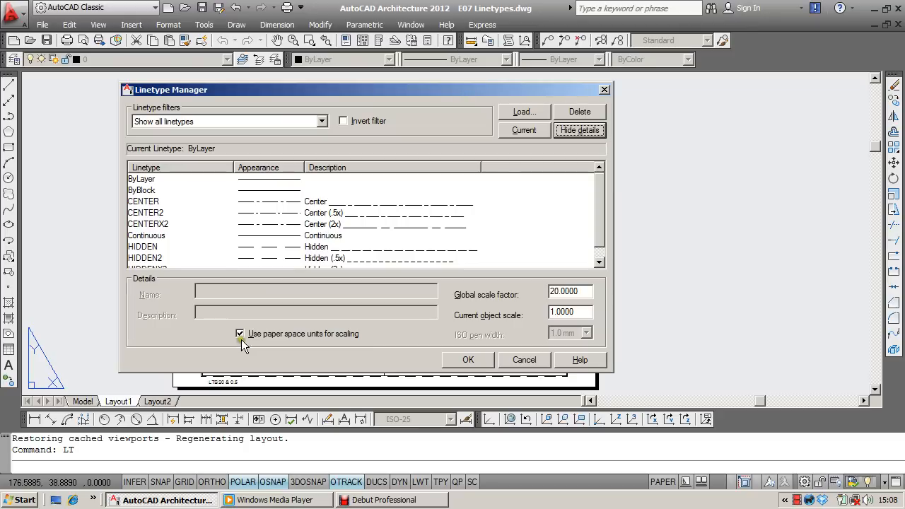
- Turn off paper-space units for linetype scaling, then Regen All to show dashed lines
{"action": "left_click", "coordinate": [240, 334]}
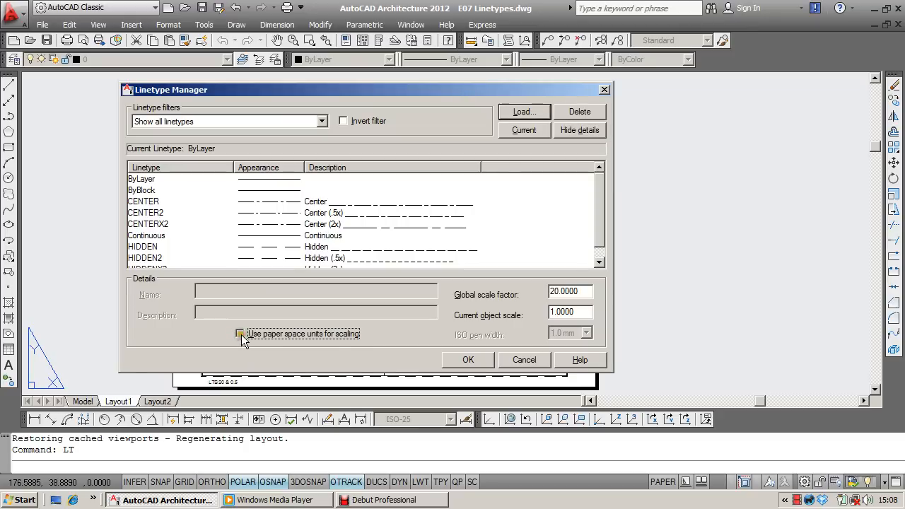
{"action": "left_click", "coordinate": [468, 360]}
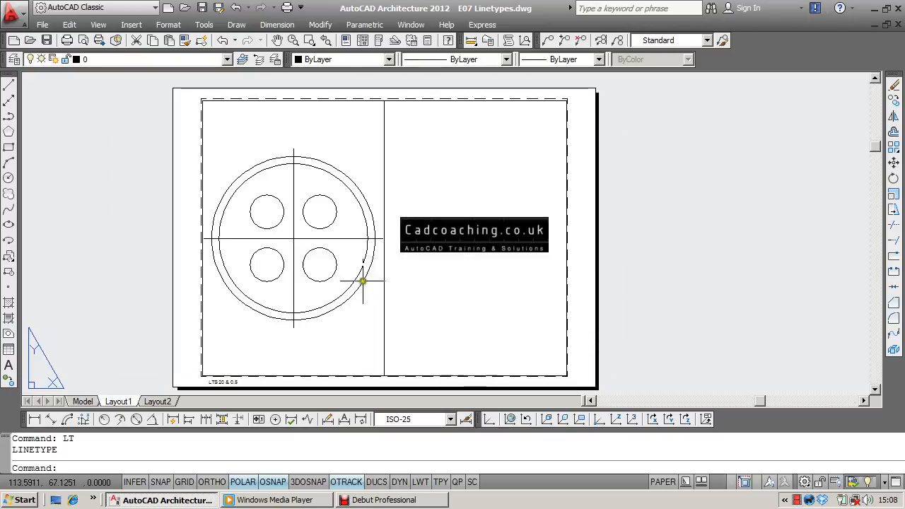
{"action": "left_click", "coordinate": [98, 24]}
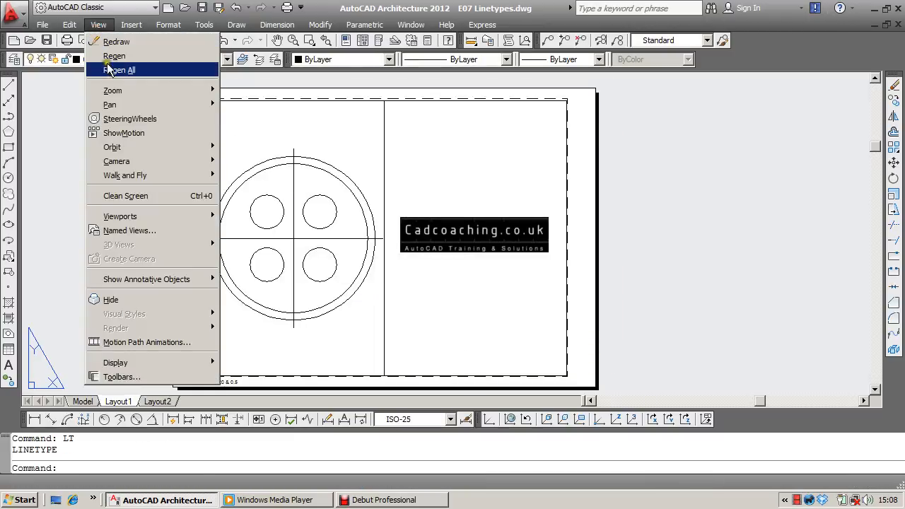
{"action": "left_click", "coordinate": [119, 70]}
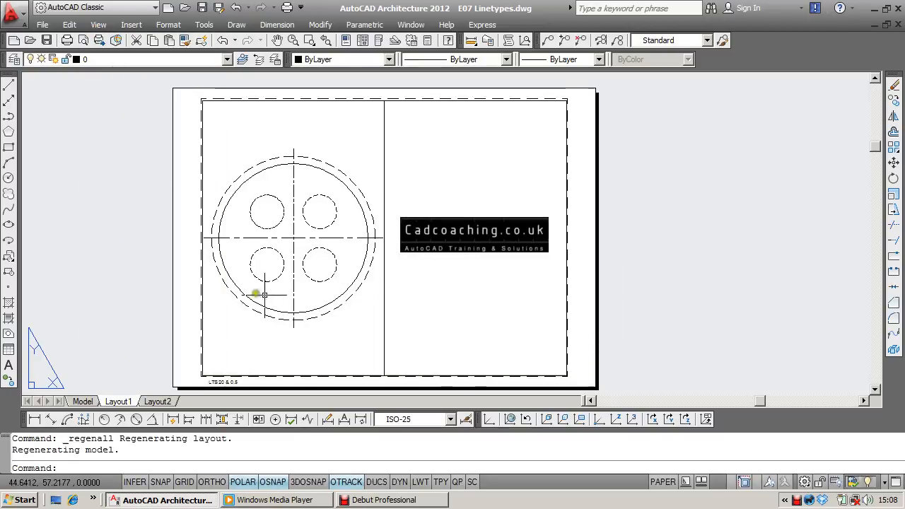
{"action": "mouse_move", "coordinate": [485, 169]}
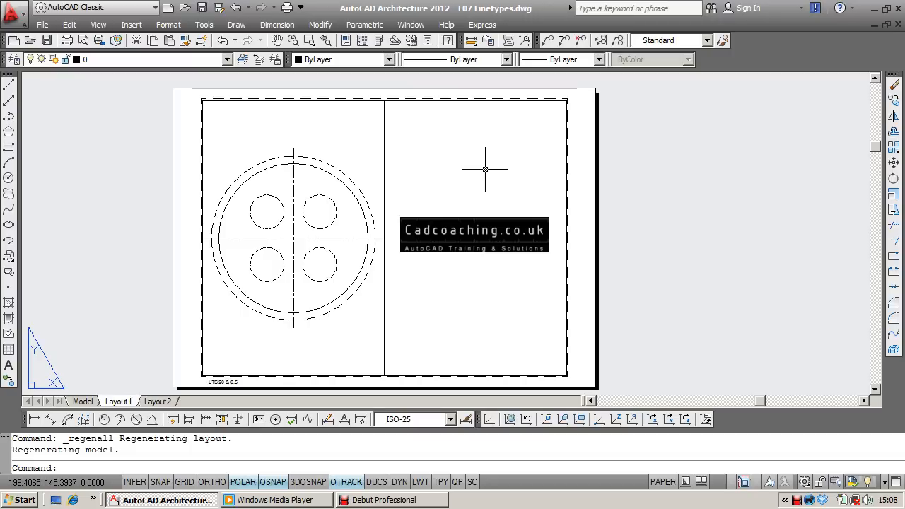
- Reopen the Linetype Manager with LT to verify paper-space scaling stays off
{"action": "type", "text": "Lt"}
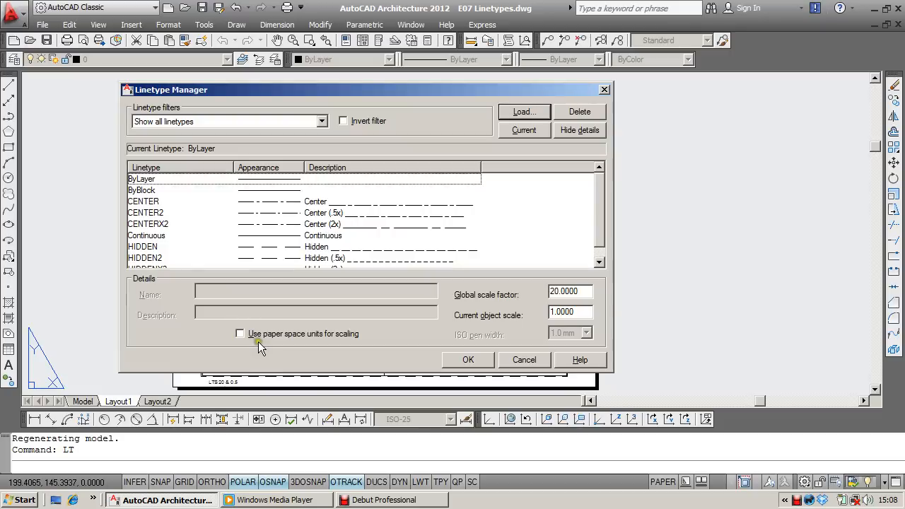
{"action": "mouse_move", "coordinate": [256, 347]}
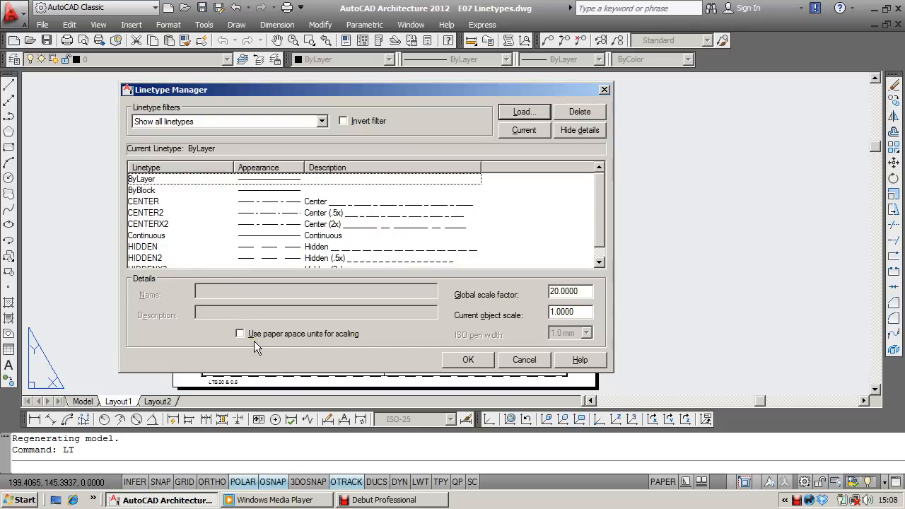
{"action": "mouse_move", "coordinate": [230, 345]}
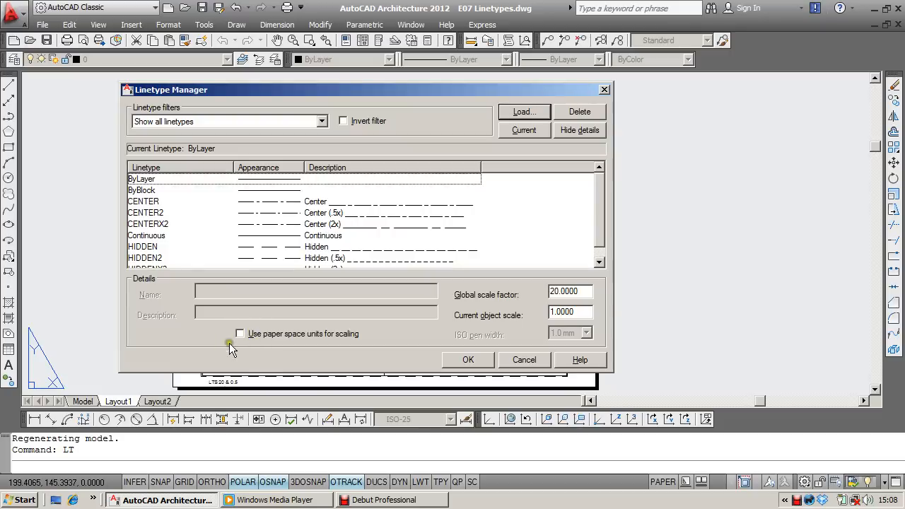
{"action": "mouse_move", "coordinate": [248, 343]}
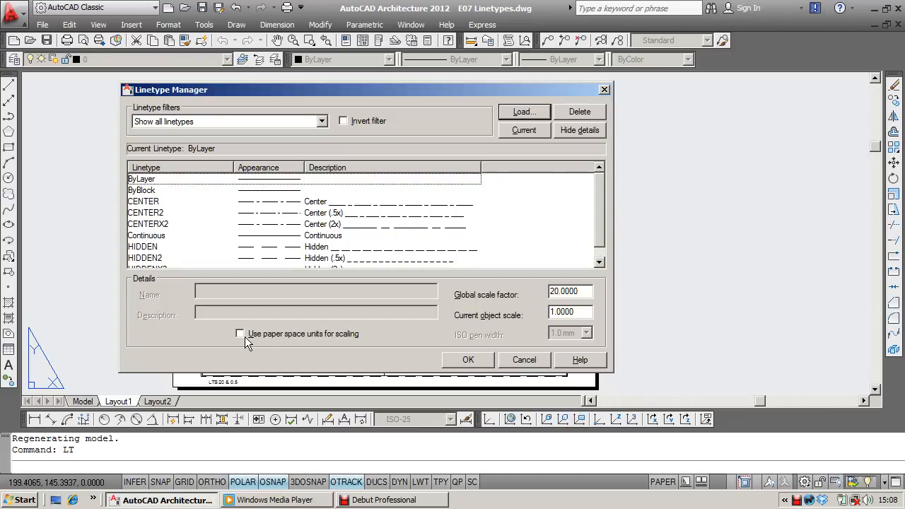
{"action": "mouse_move", "coordinate": [272, 346]}
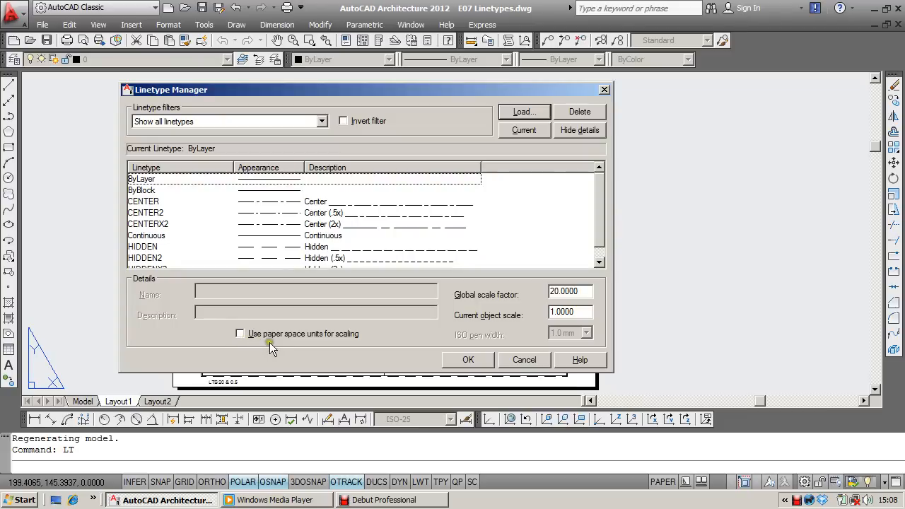